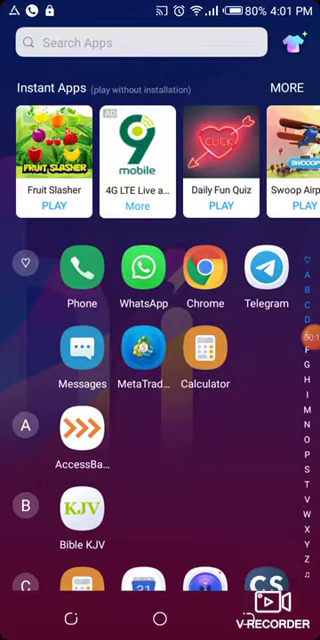
Scroll the app drawer down to the Z apps to reveal Zoom
{"action": "scroll", "scroll_direction": "down", "scroll_amount": 3}
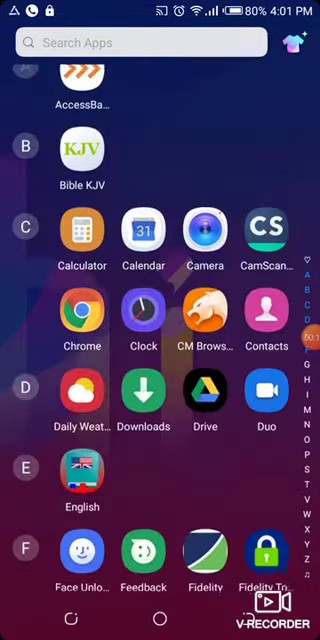
{"action": "scroll", "scroll_direction": "down", "scroll_amount": 3}
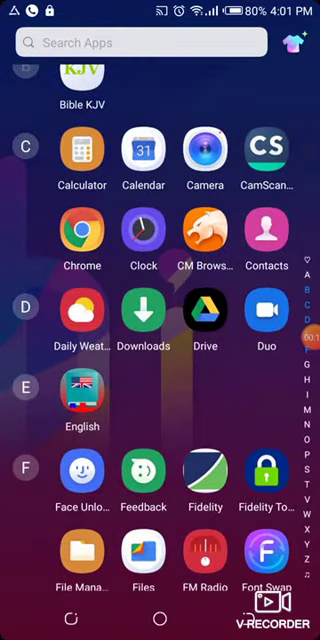
{"action": "scroll", "scroll_direction": "down", "scroll_amount": 3}
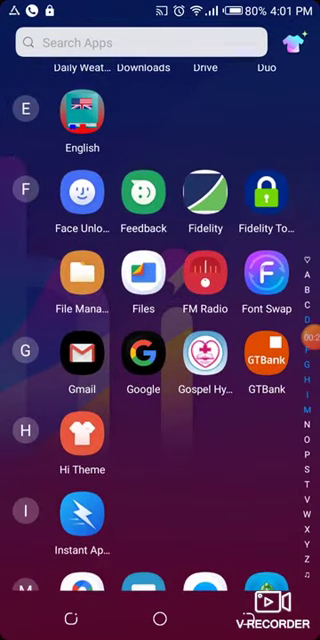
{"action": "scroll", "scroll_direction": "down", "scroll_amount": 3}
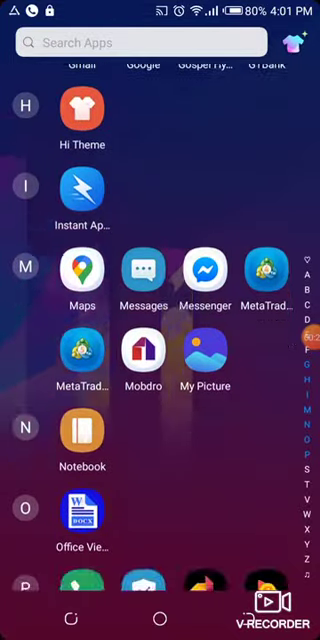
{"action": "scroll", "scroll_direction": "down", "scroll_amount": 3}
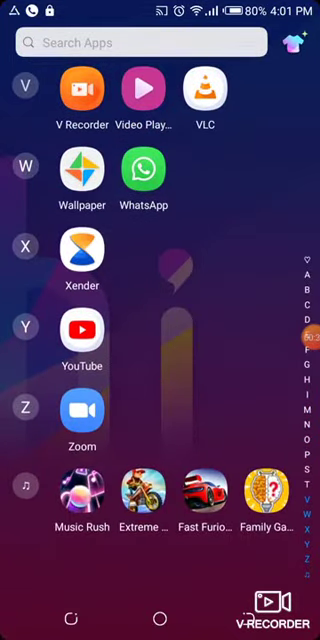
Launch Zoom and begin setting up a new meeting
{"action": "left_click", "coordinate": [79, 410]}
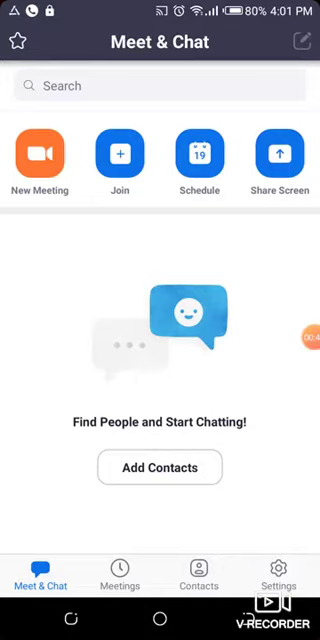
{"action": "left_click", "coordinate": [40, 156]}
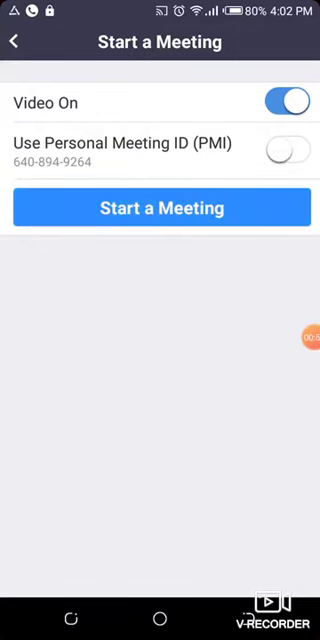
{"action": "left_click", "coordinate": [160, 208]}
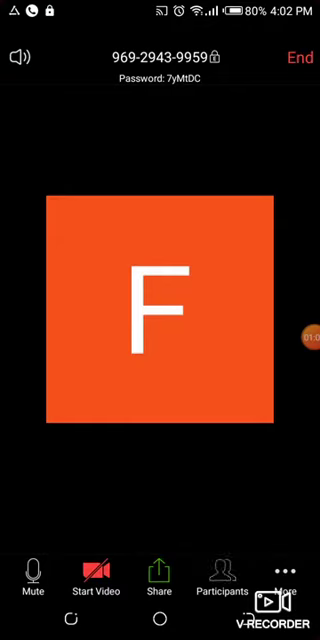
{"action": "left_click", "coordinate": [216, 565]}
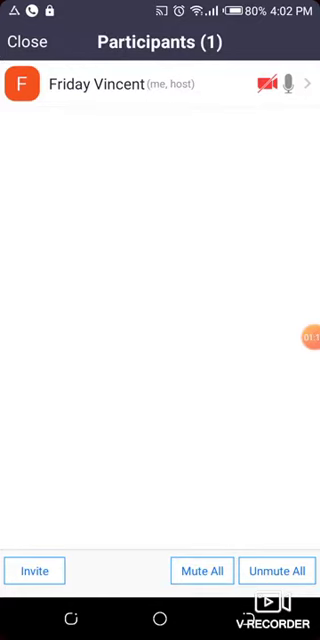
Open the meeting's invite options to copy the invite link
{"action": "left_click", "coordinate": [33, 570]}
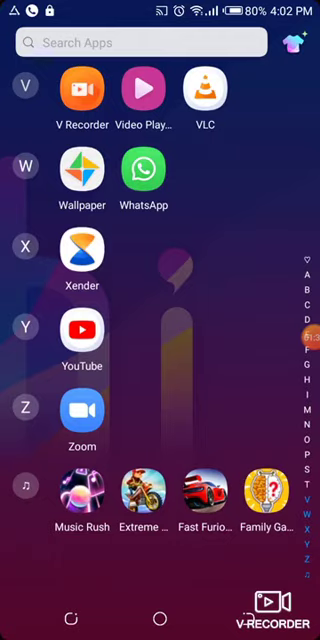
{"action": "left_click", "coordinate": [144, 170]}
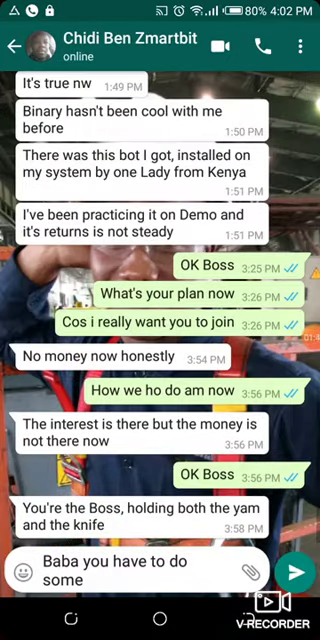
{"action": "left_click", "coordinate": [20, 46]}
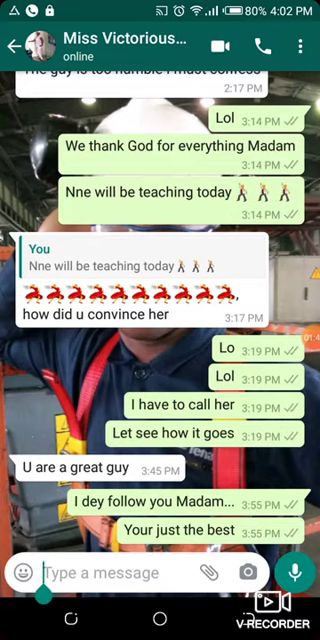
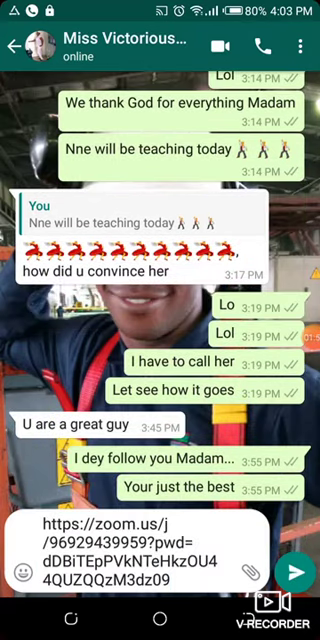